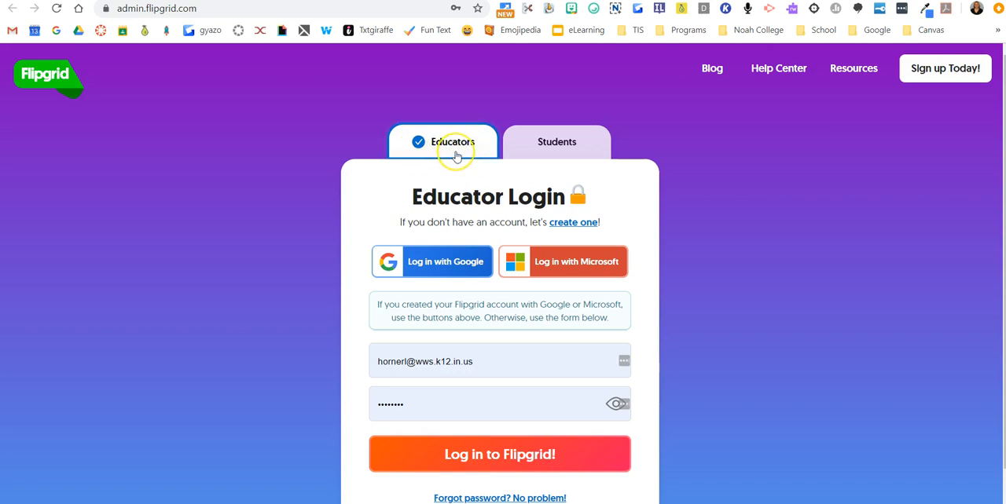
pyautogui.moveTo(945, 69)
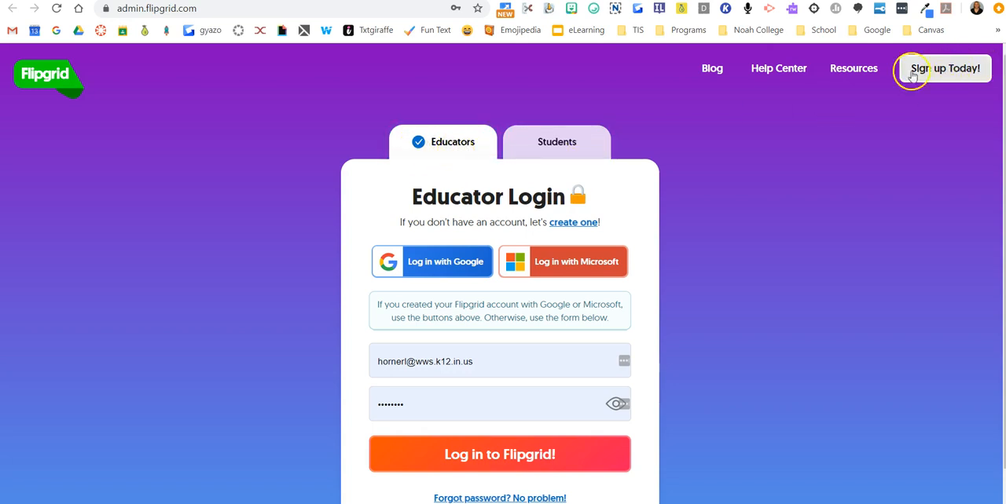
pyautogui.moveTo(570, 218)
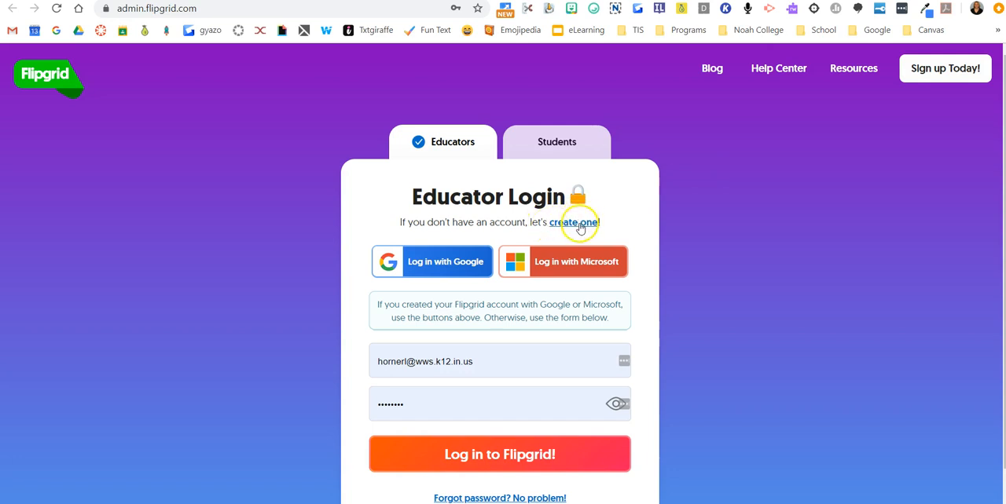
# Step: Start creating a new educator account from the Educator Login page
pyautogui.click(572, 222)
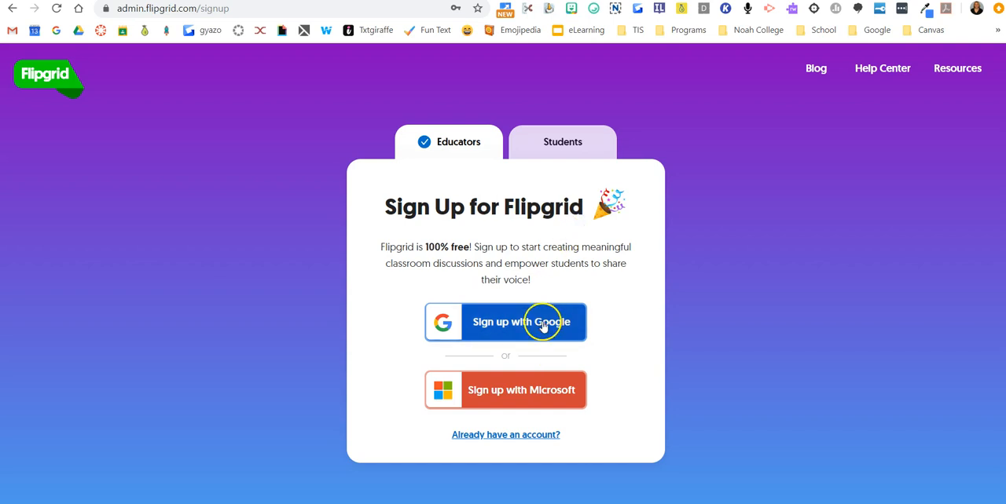
# Step: Sign up with Google and choose the Gmail account to continue
pyautogui.click(505, 322)
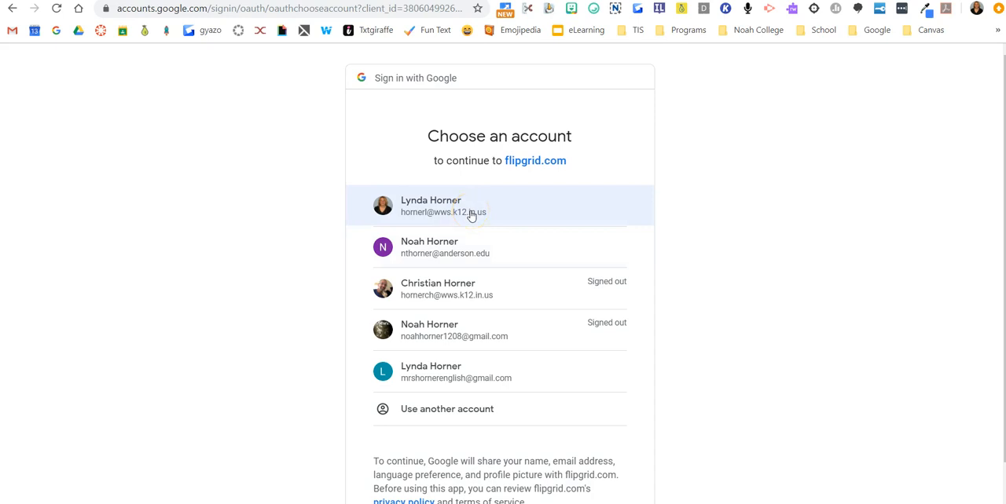
pyautogui.click(406, 204)
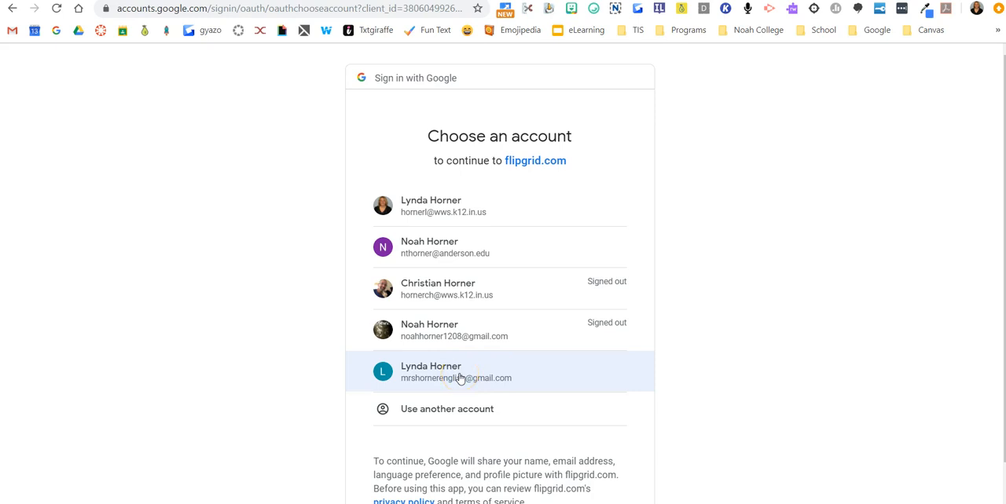
pyautogui.click(455, 372)
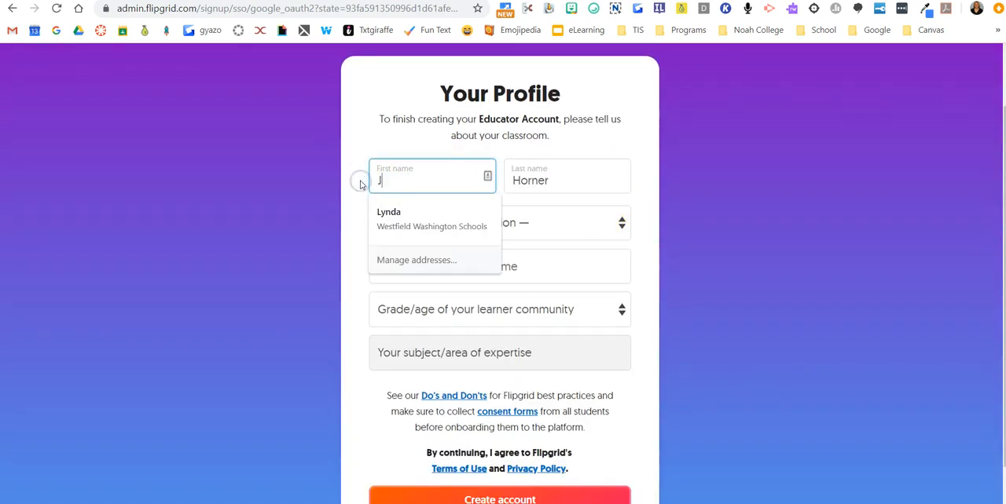
# Step: Enter the last name Denniston and set the location to United States, Indiana
pyautogui.write('Denniston')
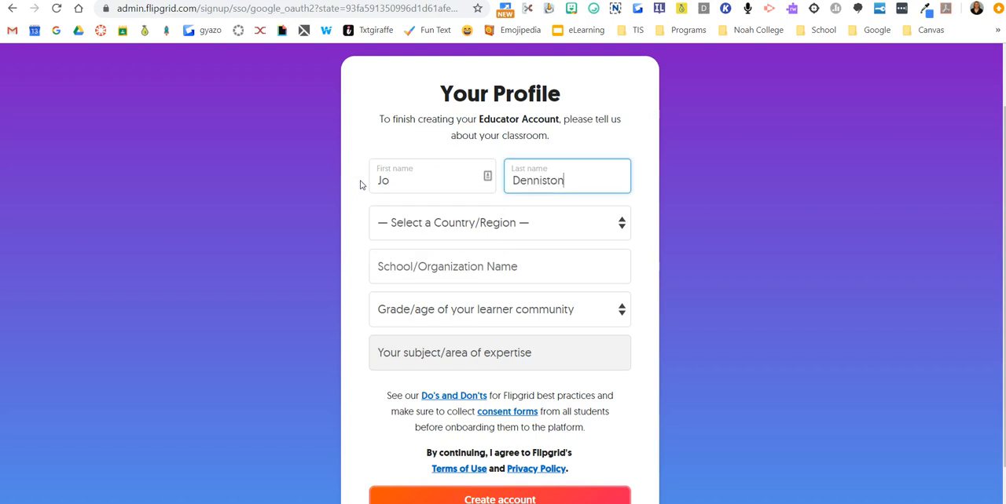
pyautogui.click(499, 222)
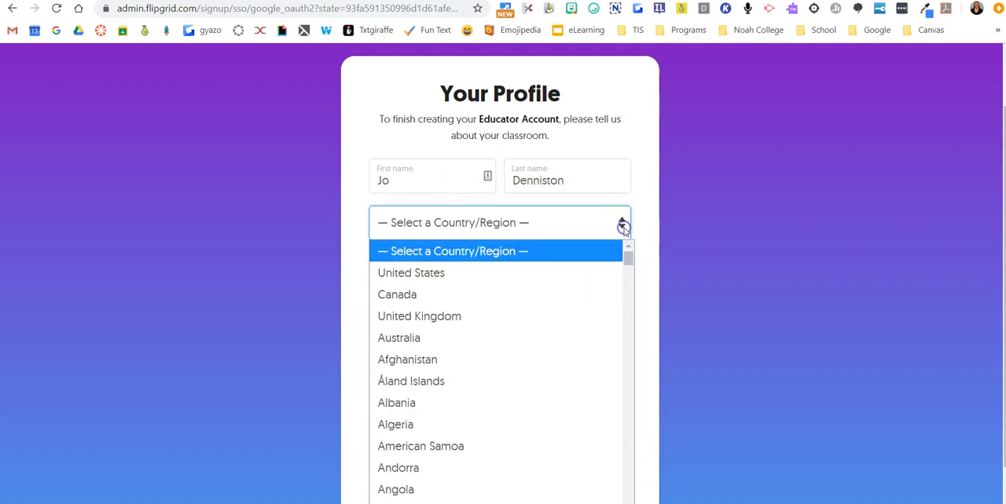
pyautogui.moveTo(396, 294)
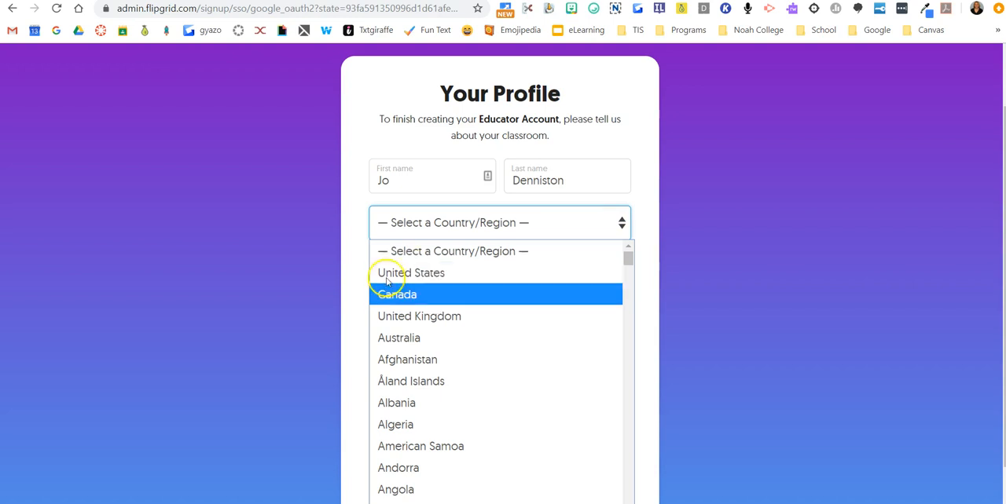
pyautogui.moveTo(410, 272)
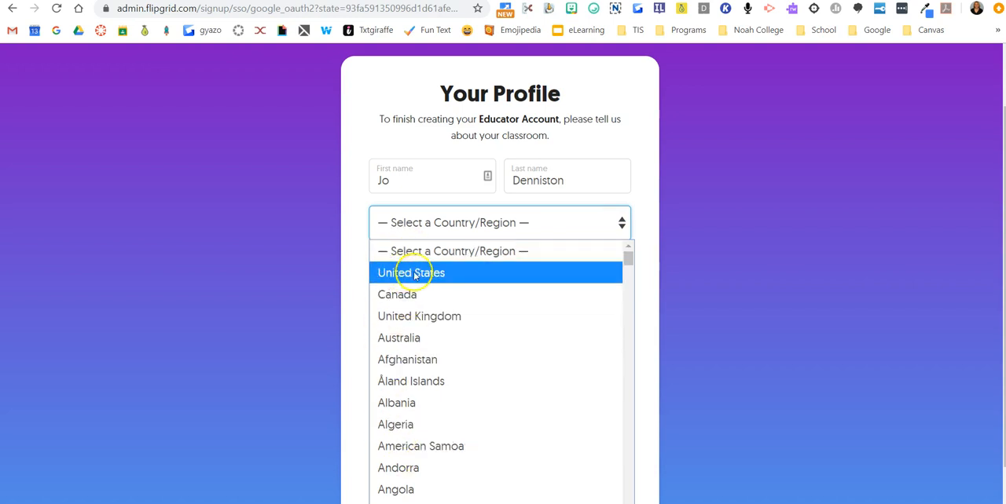
pyautogui.click(410, 273)
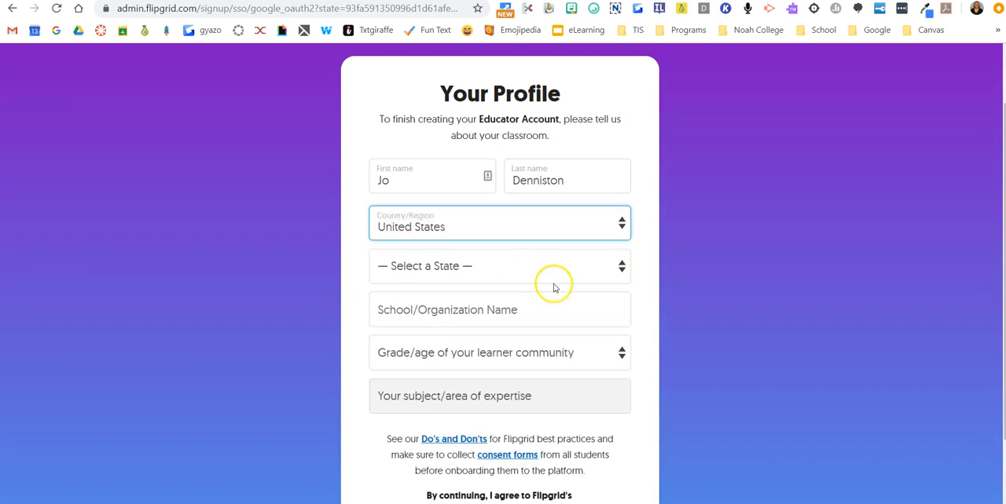
pyautogui.click(498, 266)
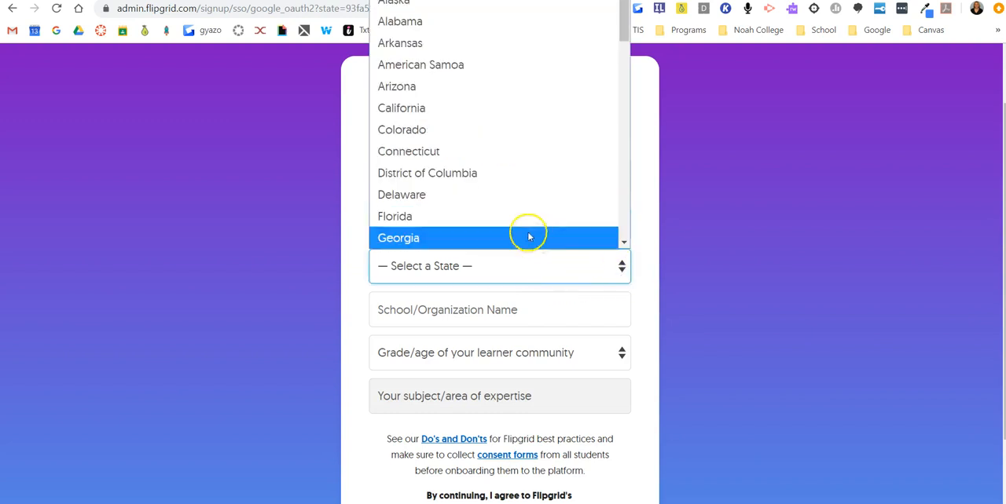
pyautogui.scroll(-3)
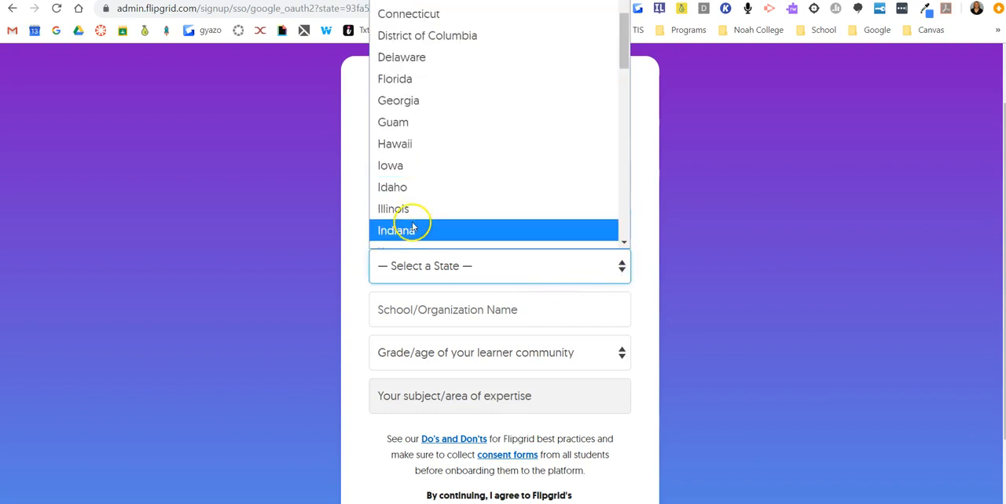
pyautogui.click(396, 229)
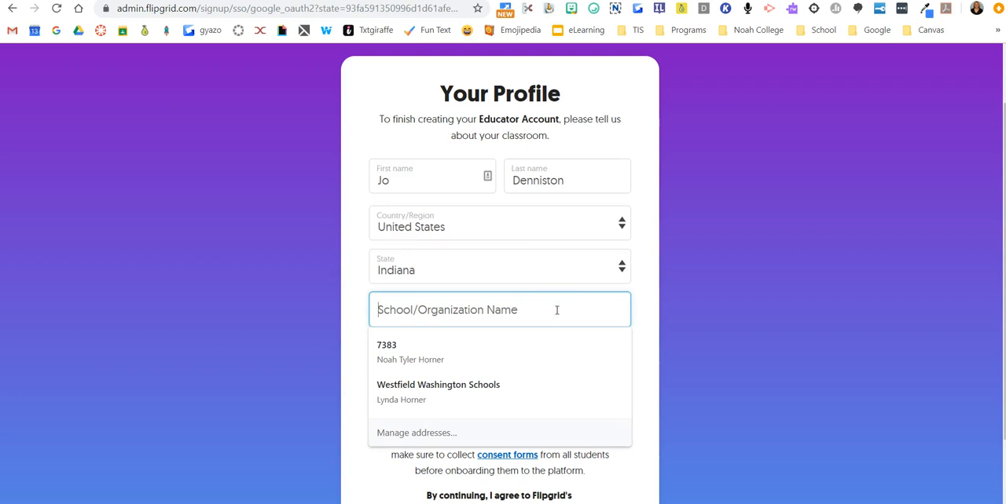
# Step: Enter Westfield Middle School, the middle school (ages 11-13) grade band and English/Language Arts subject
pyautogui.write('Westfield Middle School')
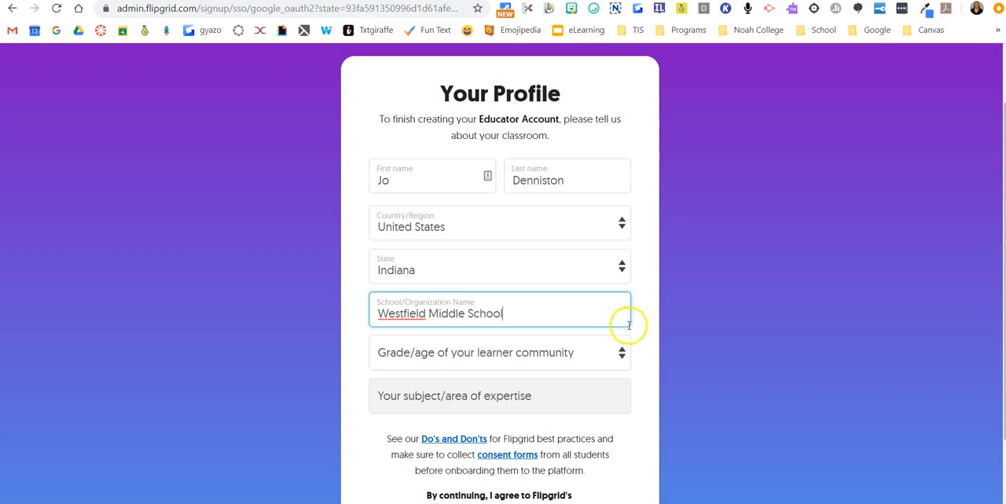
pyautogui.click(707, 353)
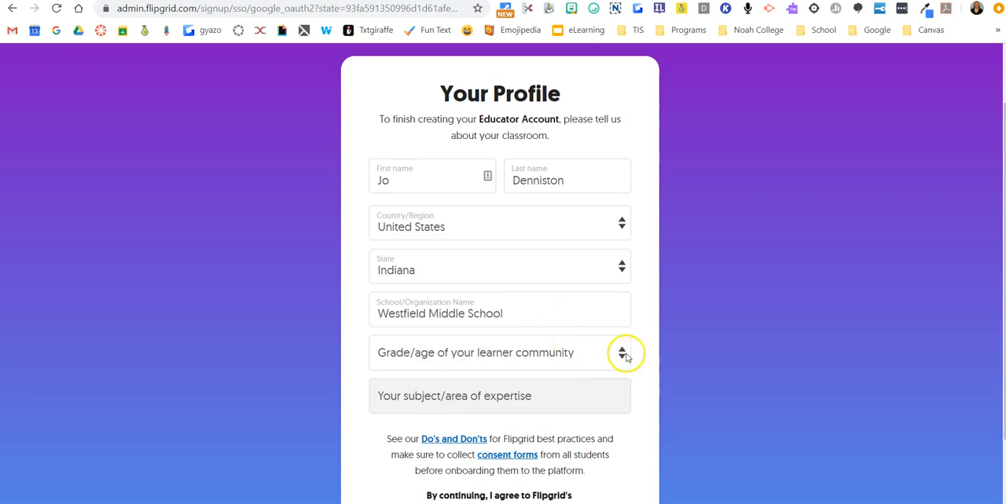
pyautogui.click(621, 353)
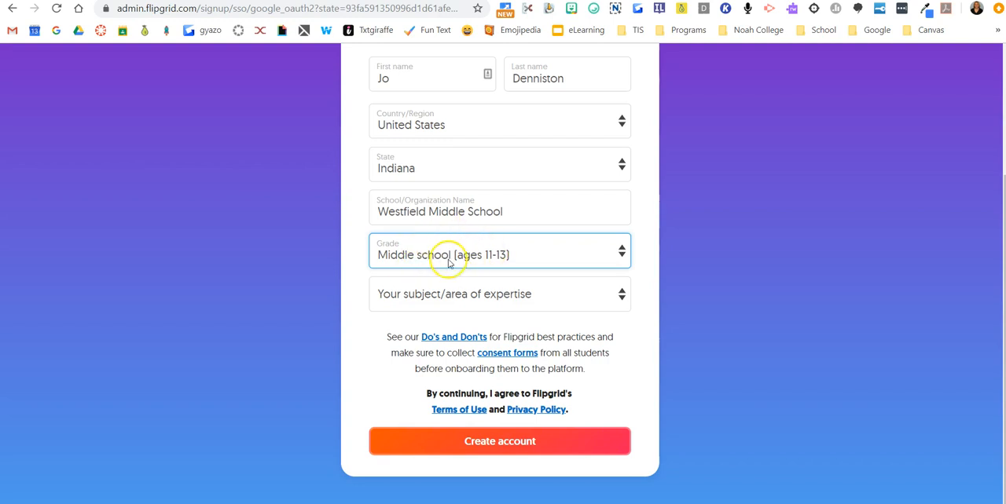
pyautogui.moveTo(612, 294)
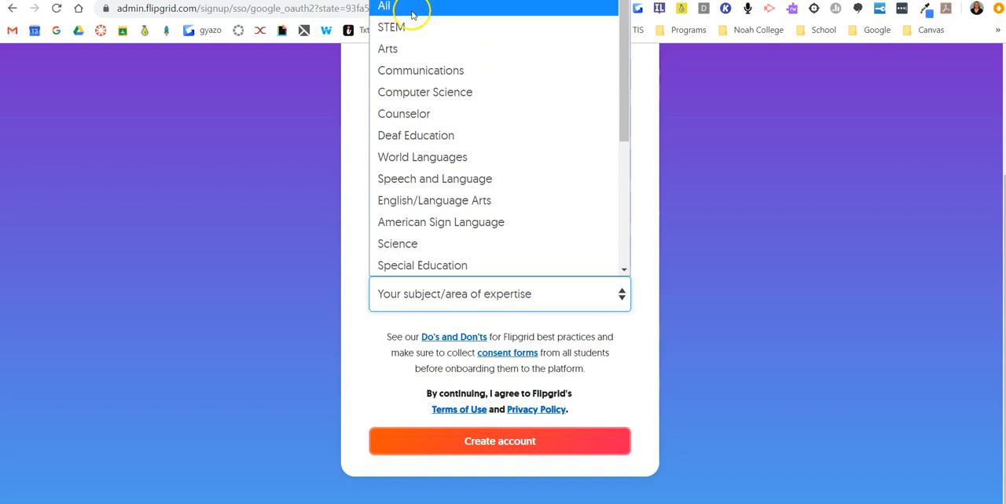
pyautogui.moveTo(440, 221)
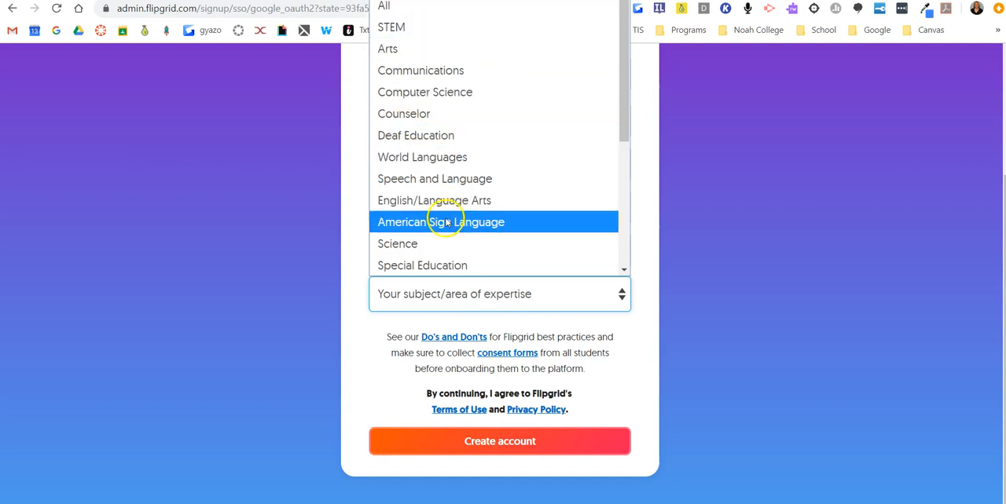
pyautogui.click(434, 200)
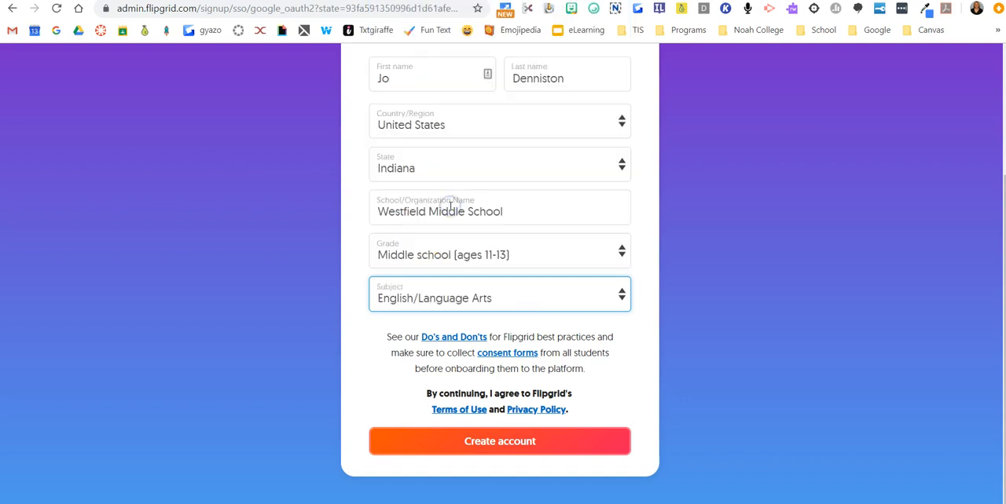
pyautogui.moveTo(641, 358)
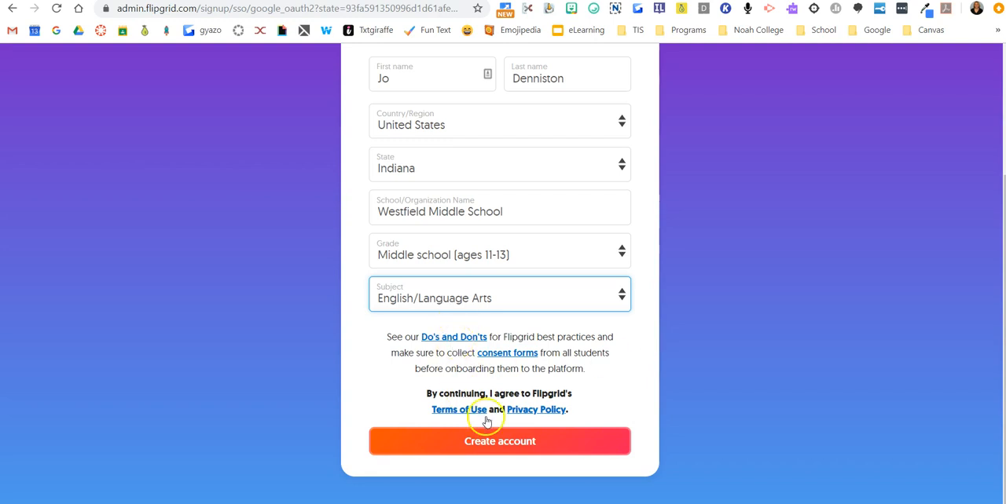
pyautogui.moveTo(556, 440)
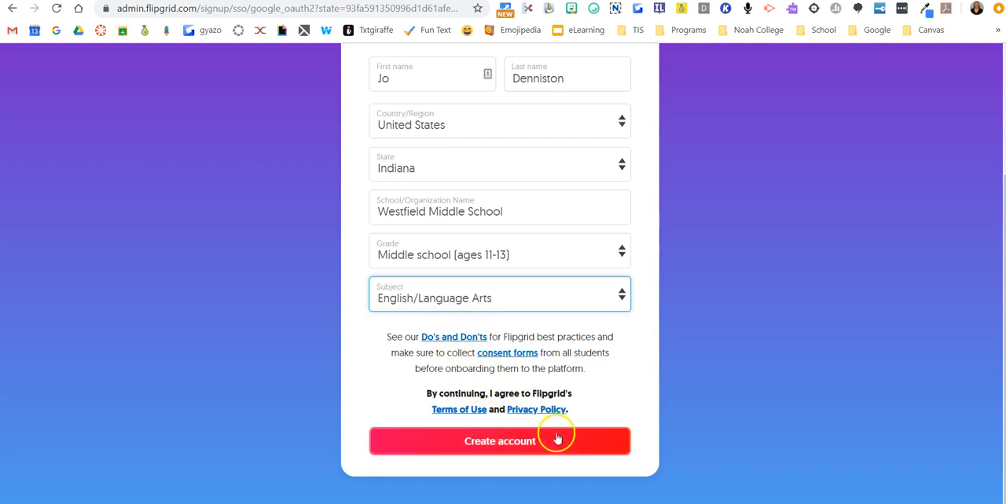
# Step: Create the educator account and start a new grid with the name field ready
pyautogui.click(500, 441)
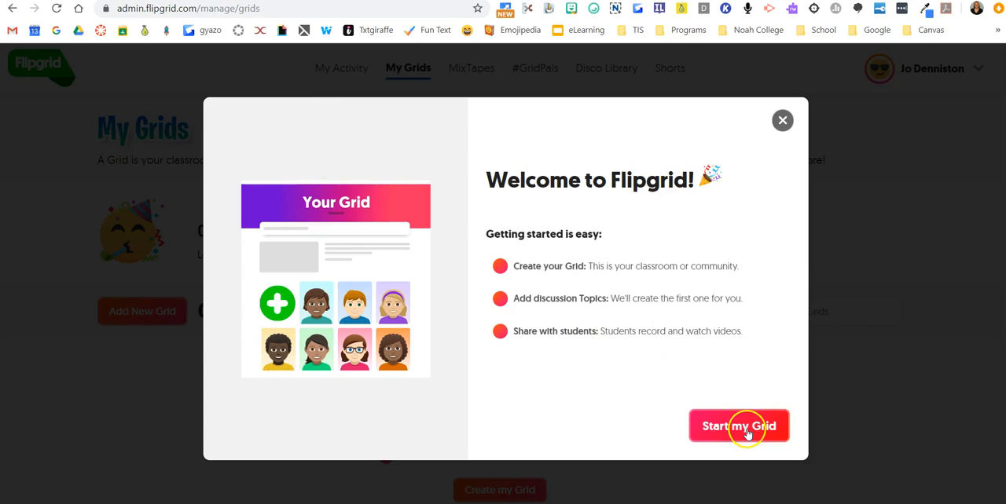
pyautogui.click(738, 426)
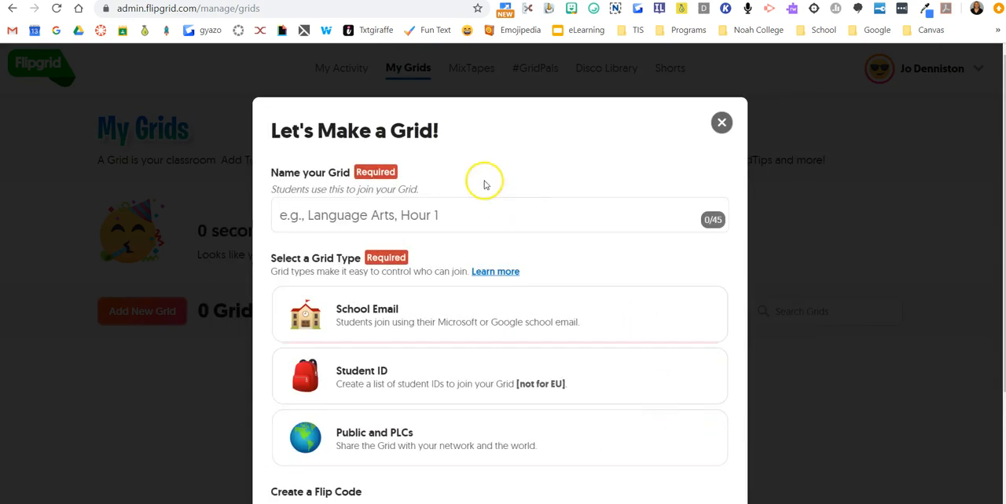
pyautogui.click(471, 215)
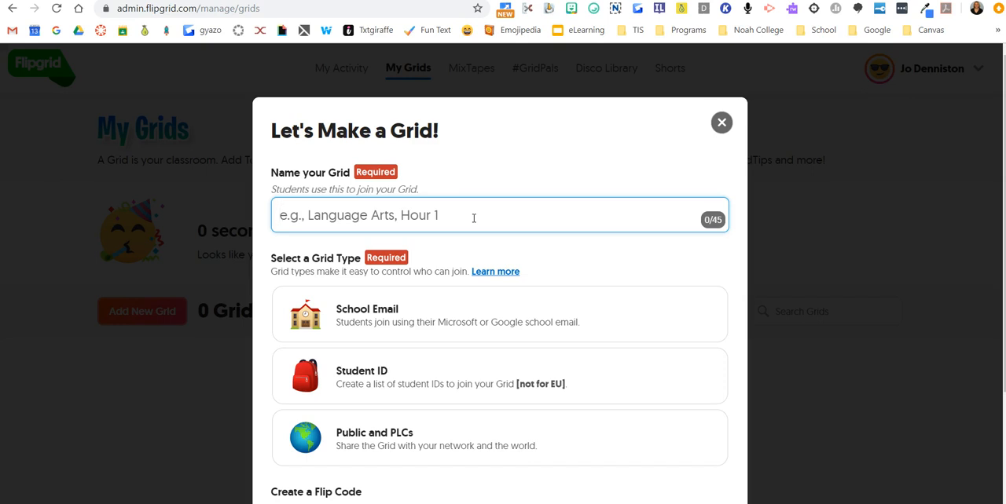
pyautogui.click(361, 215)
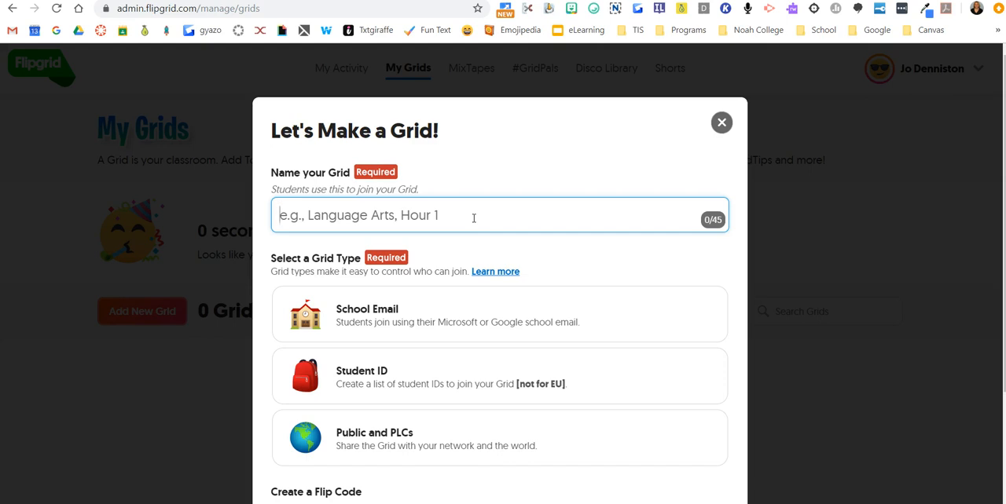
# Step: Name the grid 'Language Arts Period 1' with the School Email grid type
pyautogui.write('L')
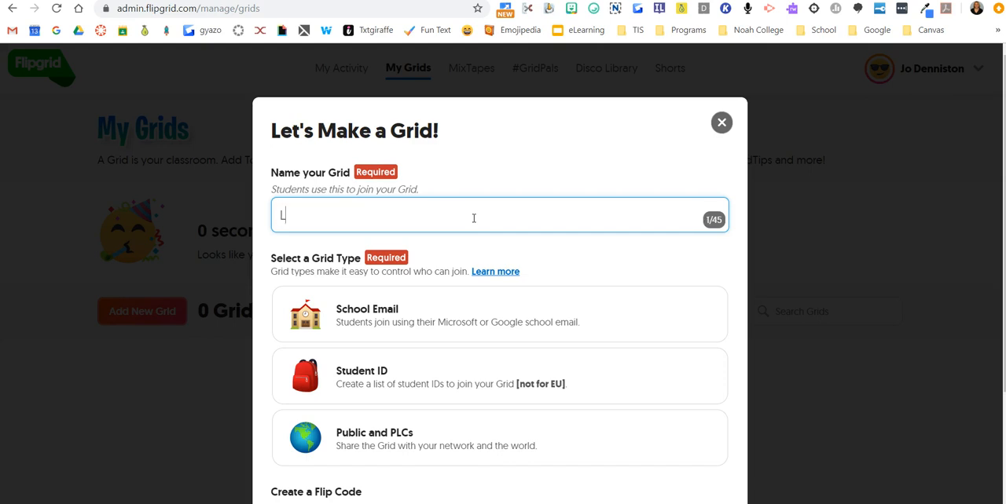
pyautogui.write('anguage Art')
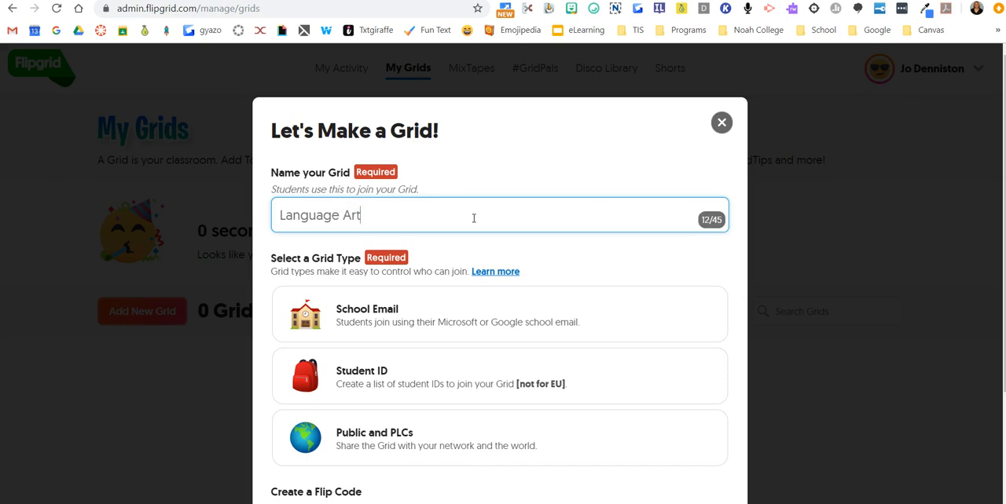
pyautogui.write('s Period 1')
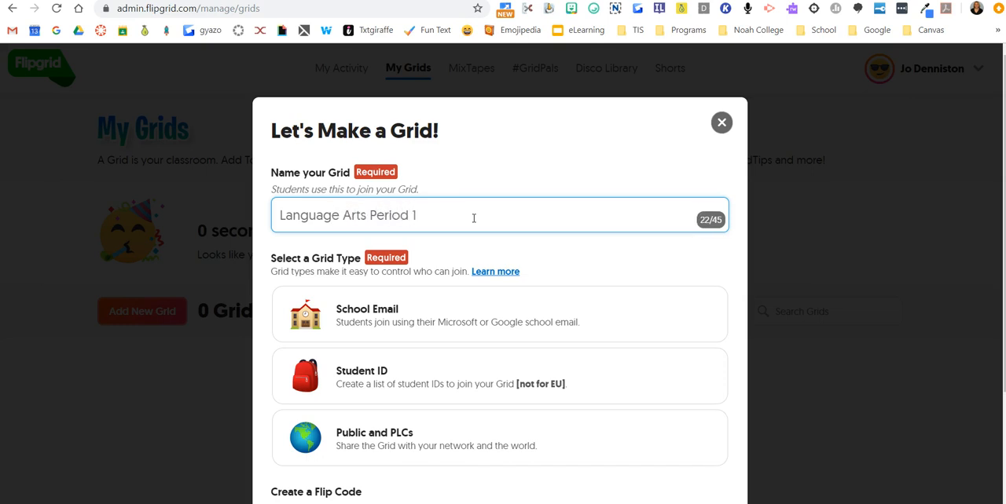
pyautogui.click(366, 314)
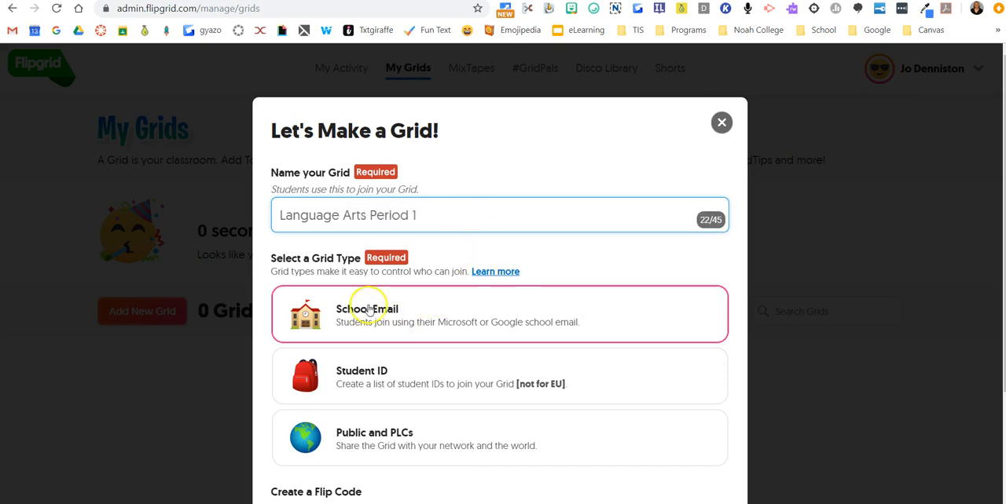
pyautogui.moveTo(376, 324)
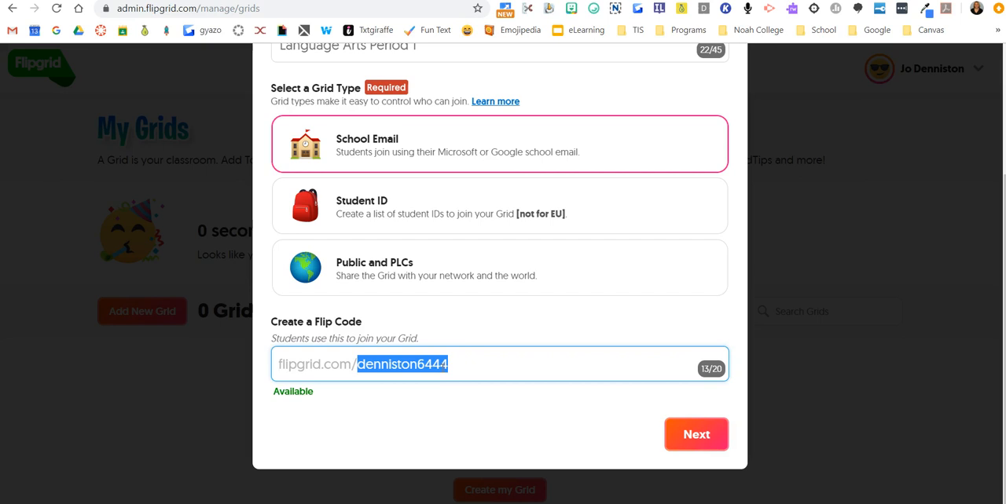
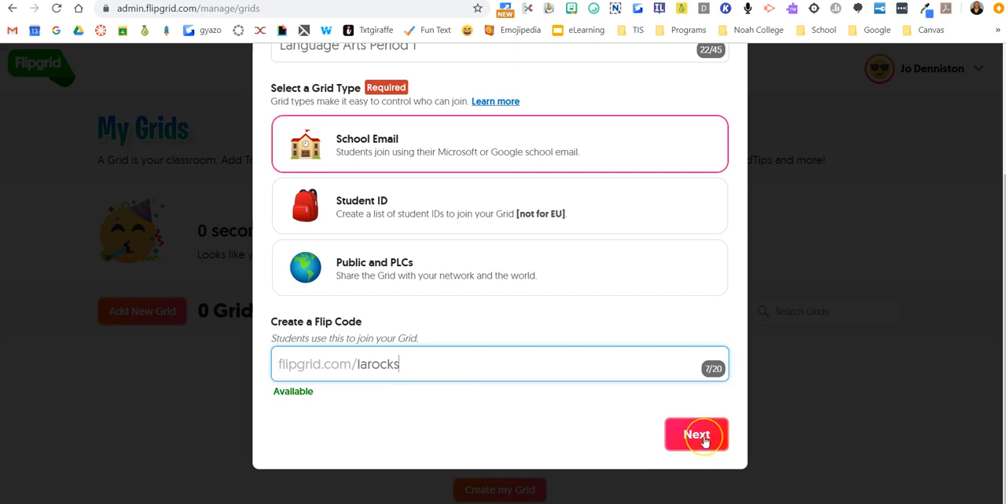
pyautogui.click(695, 434)
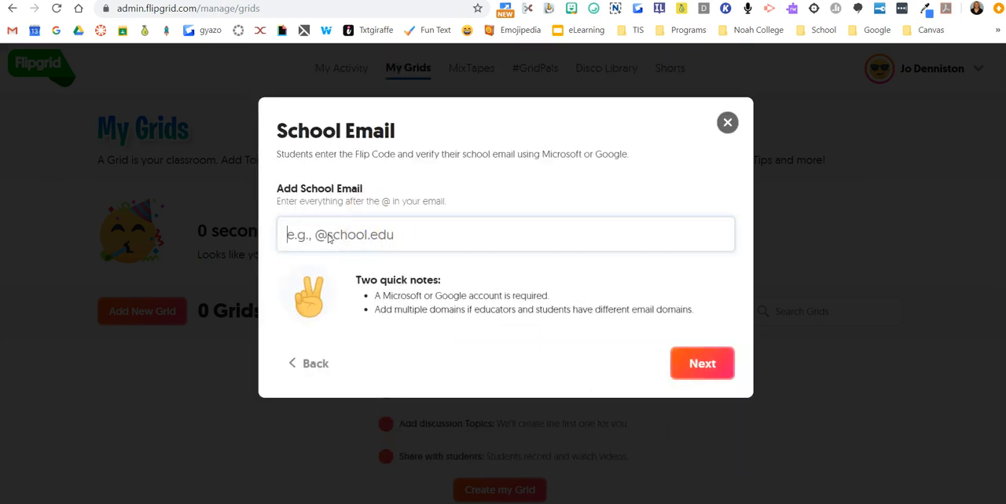
pyautogui.write('@')
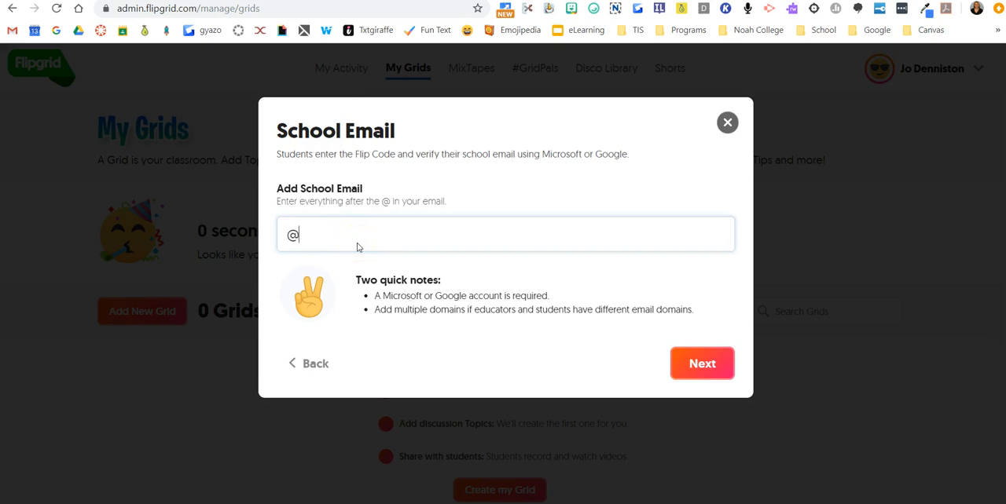
pyautogui.write('wws.')
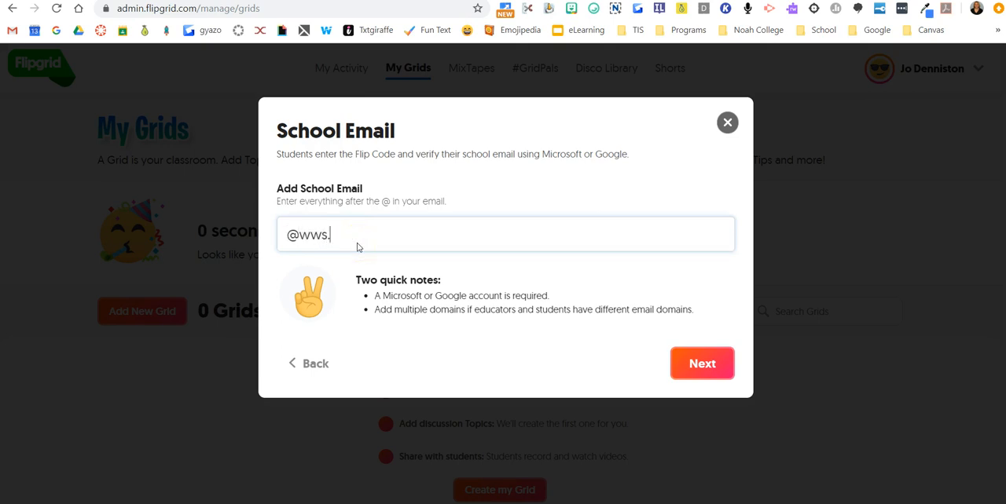
pyautogui.write('k12.in.us')
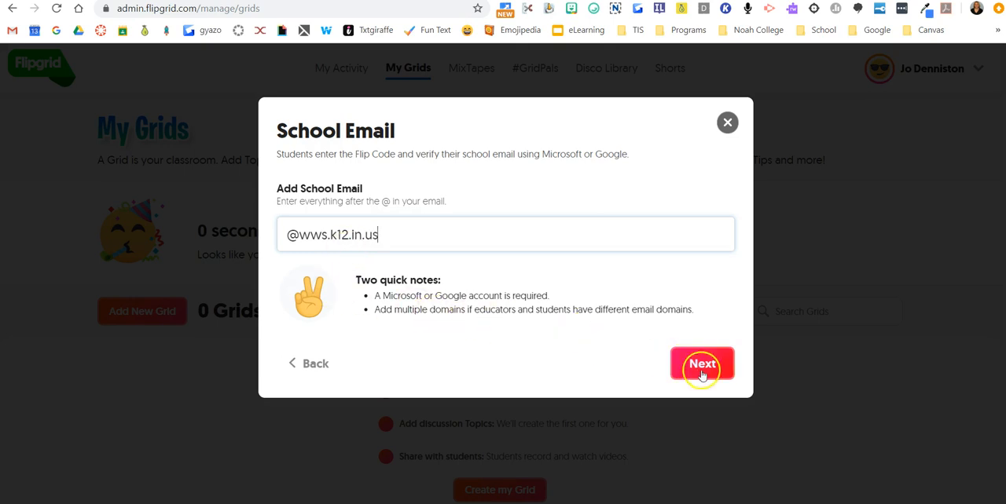
pyautogui.click(700, 364)
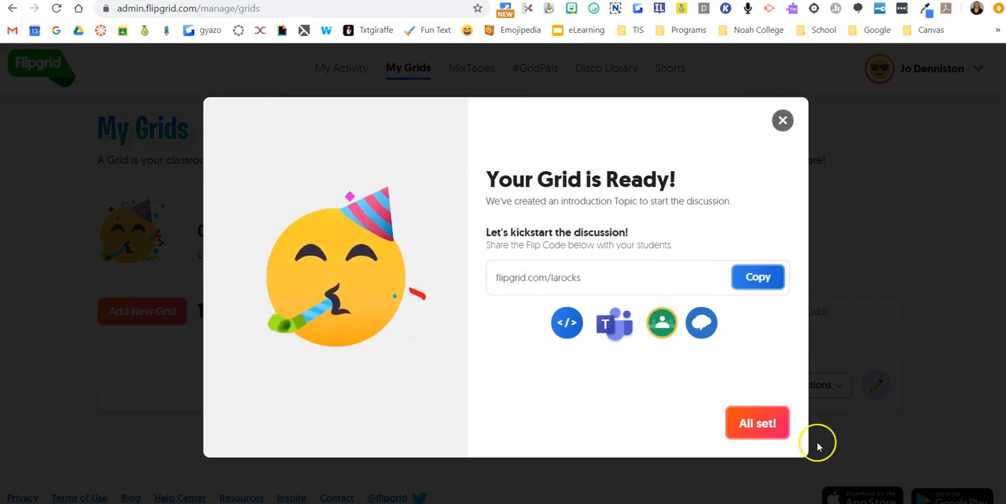
# Step: Dismiss the grid-ready message and reveal the grid's Introductions! topic
pyautogui.click(756, 423)
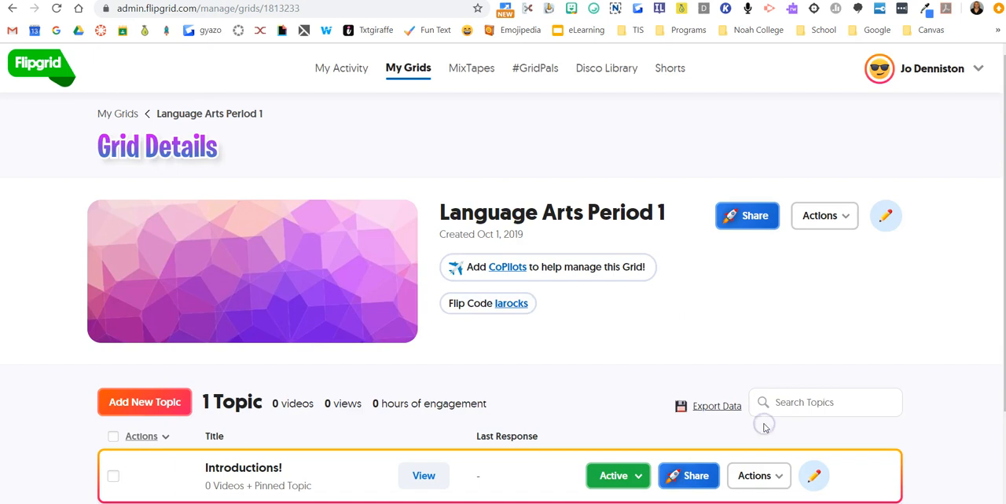
pyautogui.scroll(-3)
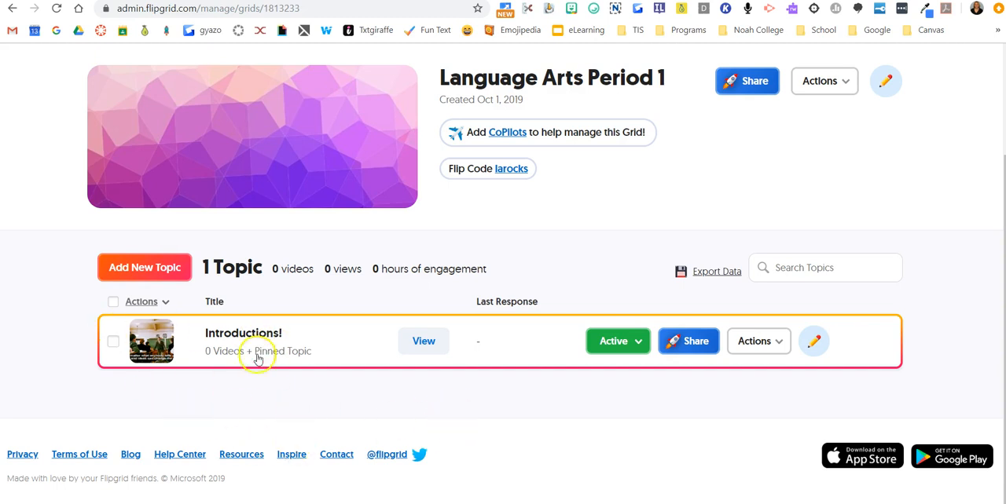
pyautogui.moveTo(259, 351)
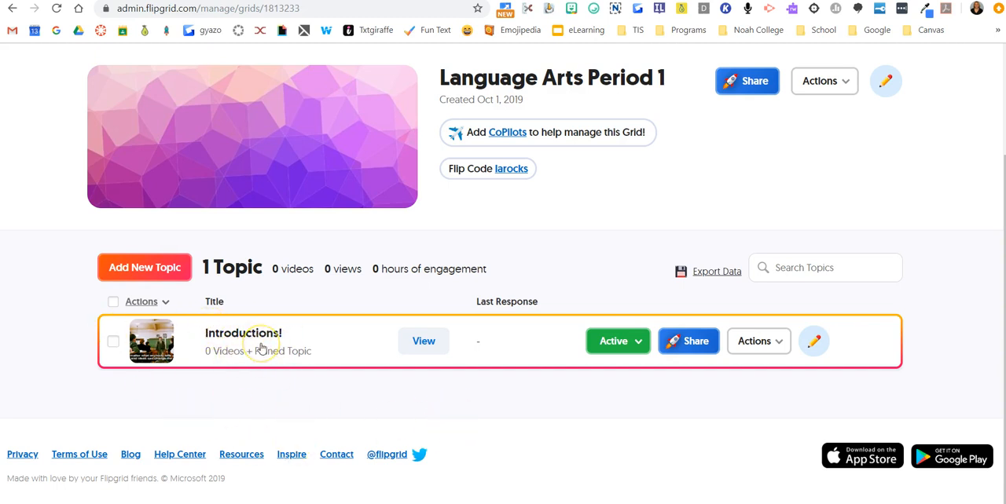
pyautogui.moveTo(813, 341)
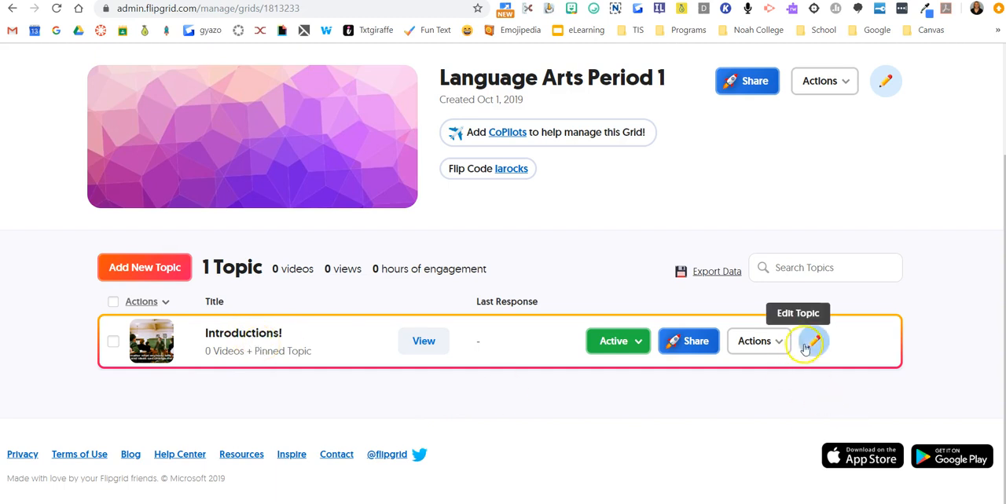
pyautogui.click(753, 341)
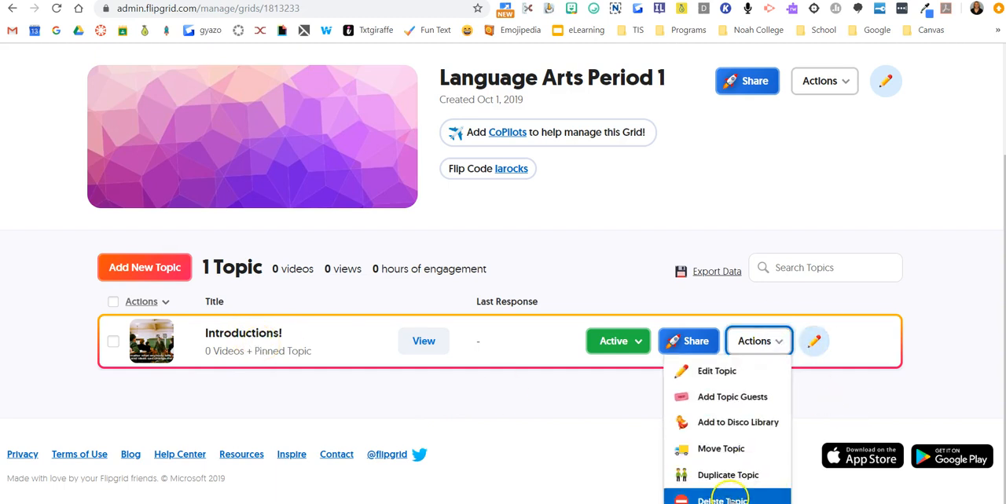
pyautogui.moveTo(483, 404)
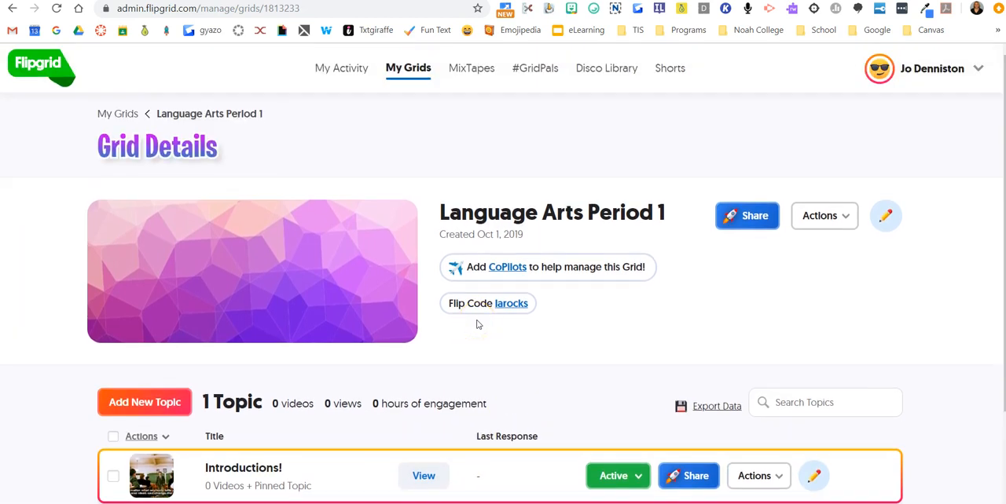
pyautogui.scroll(-3)
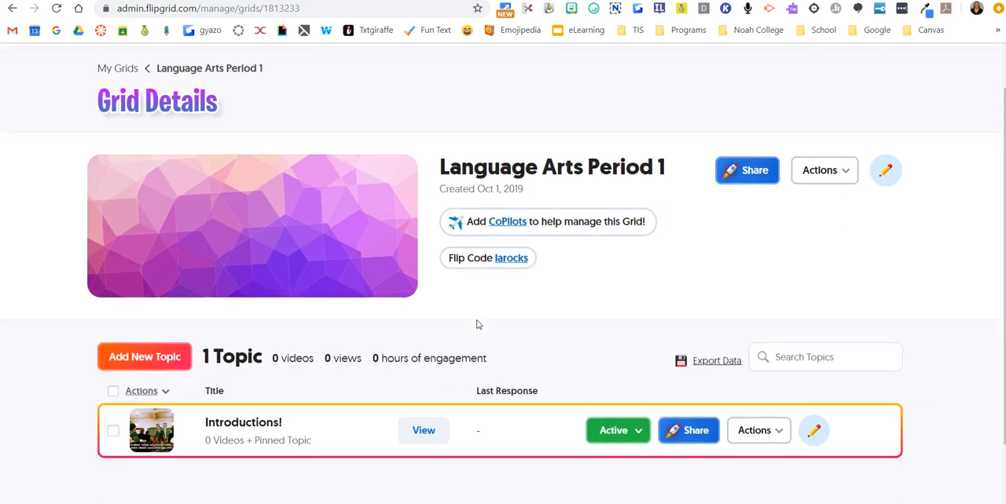
pyautogui.scroll(-3)
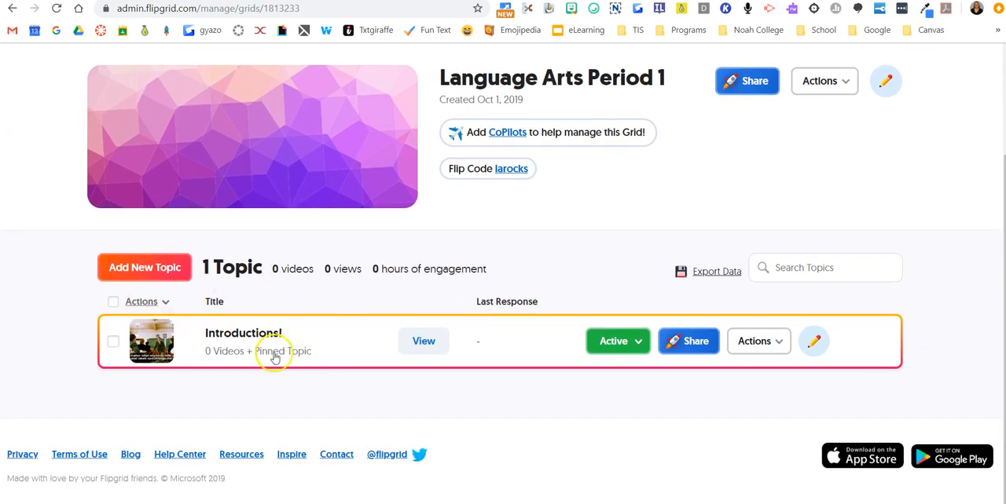
pyautogui.moveTo(144, 268)
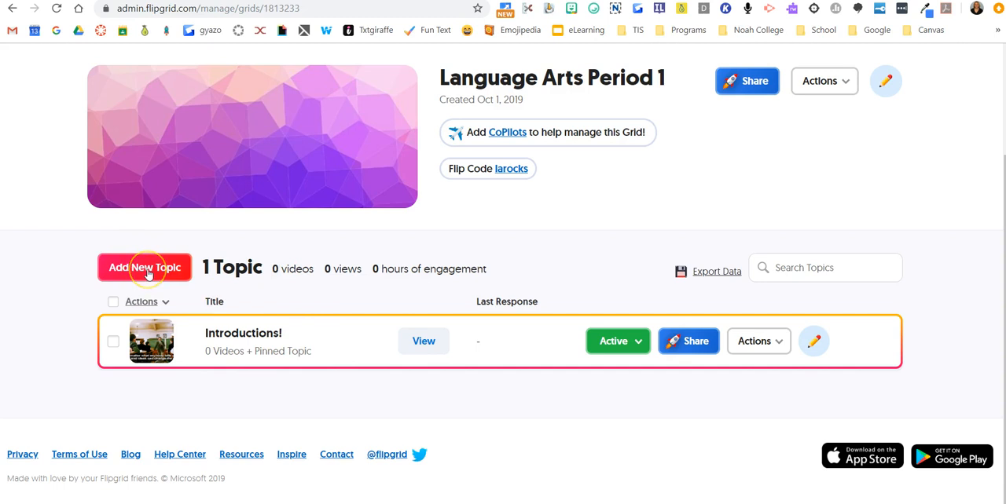